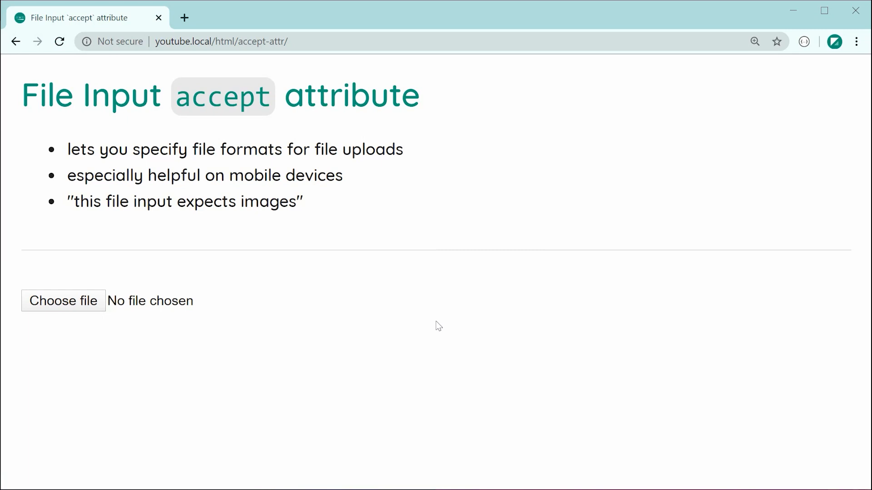
mouse_move(245, 218)
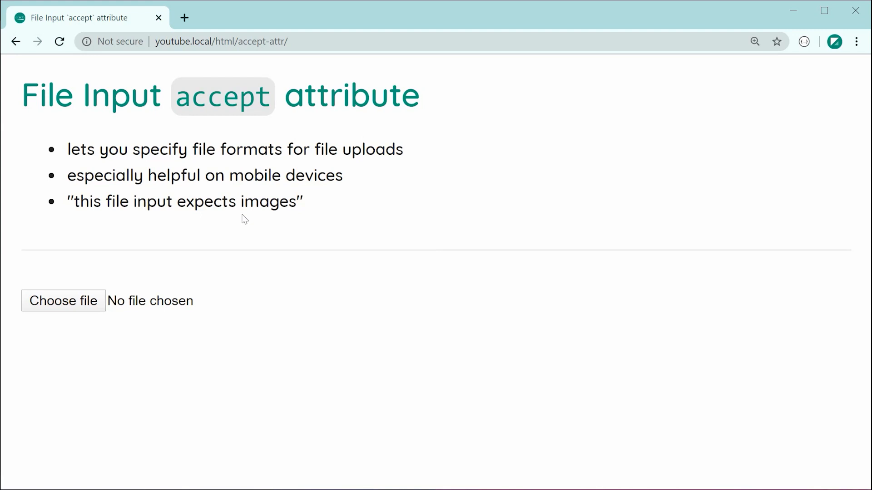
mouse_move(88, 310)
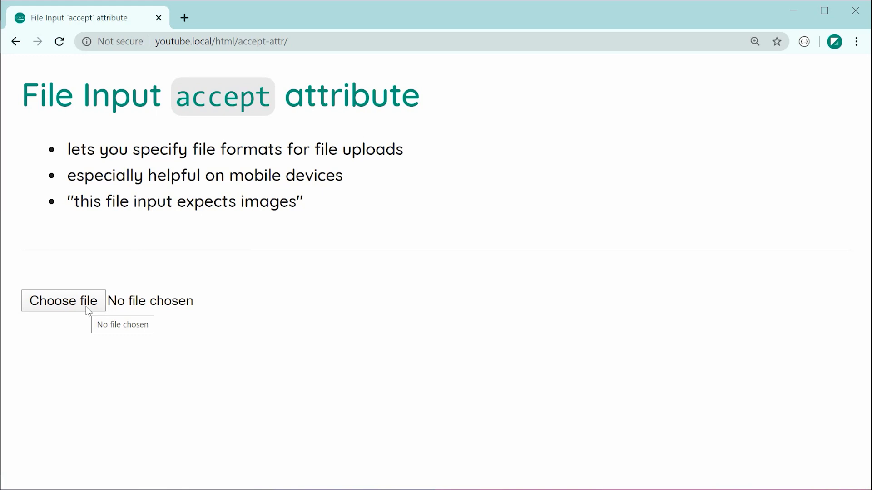
Add accept=".jpg" to the file input tag and save index.html
double_click(206, 201)
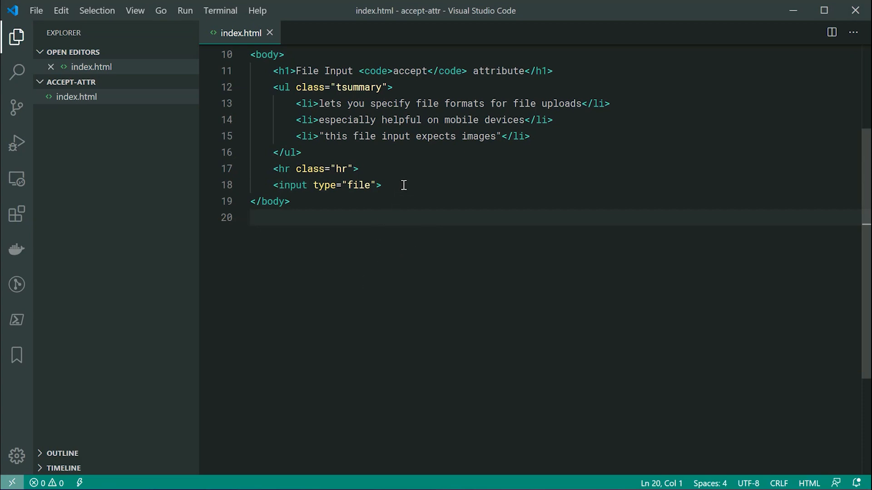
click(380, 185)
text( acc)
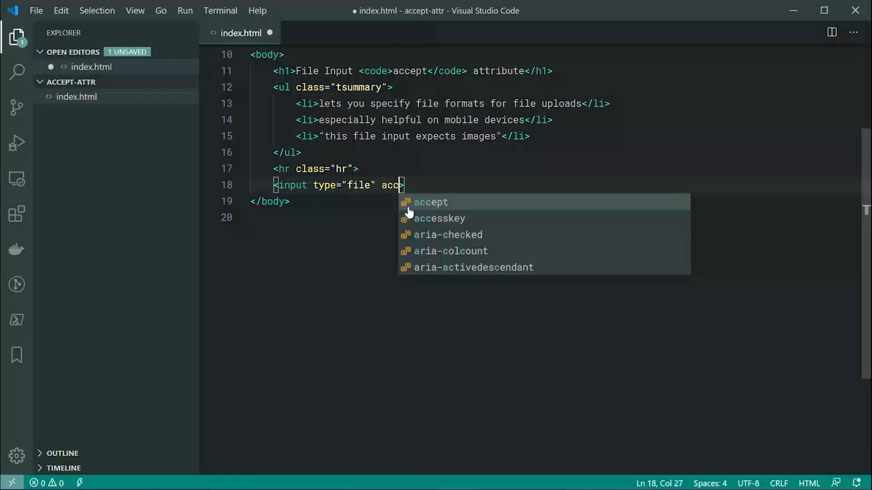
click(430, 202)
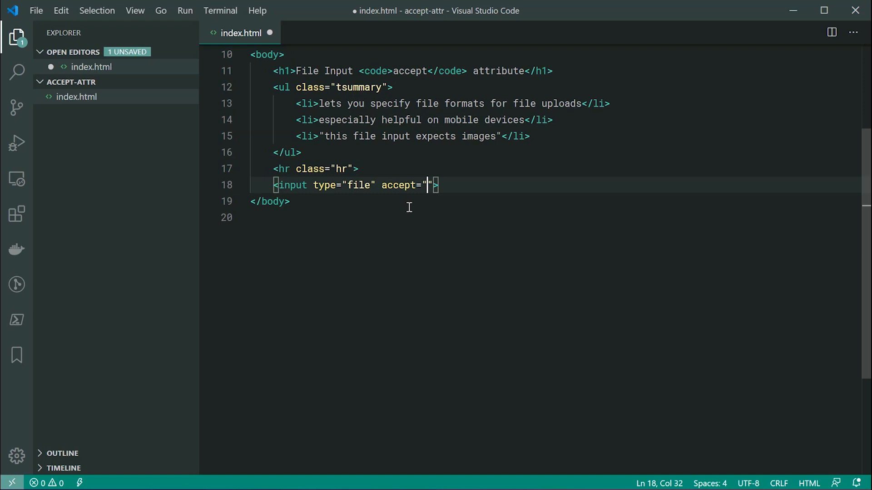
text(.jpg)
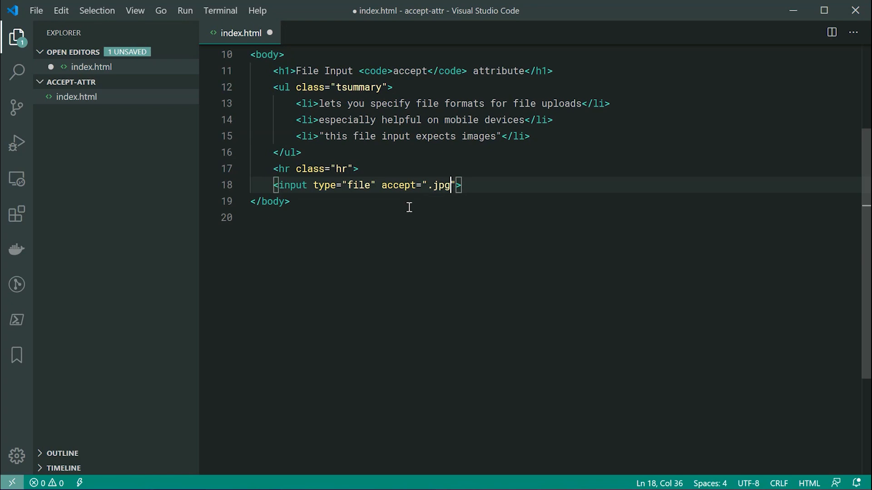
key(ctrl+s)
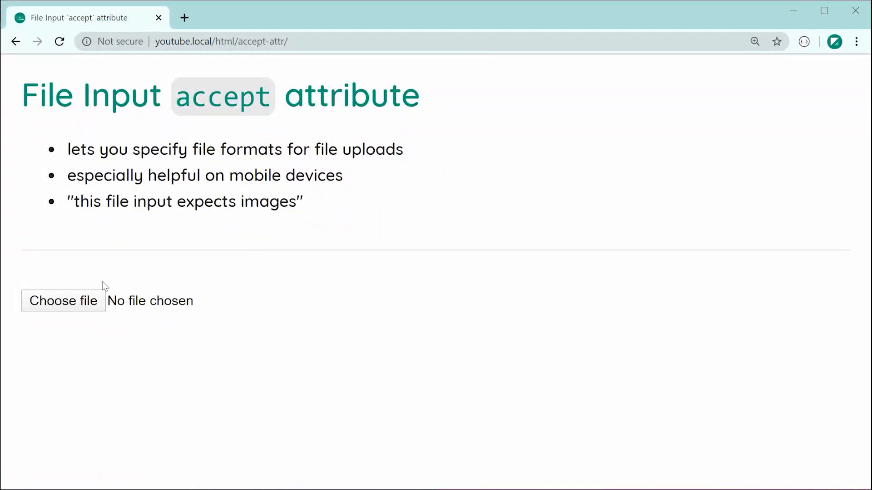
Test the .jpg-only picker in Chrome, then change accept to ".jpg,.png" and save
click(63, 301)
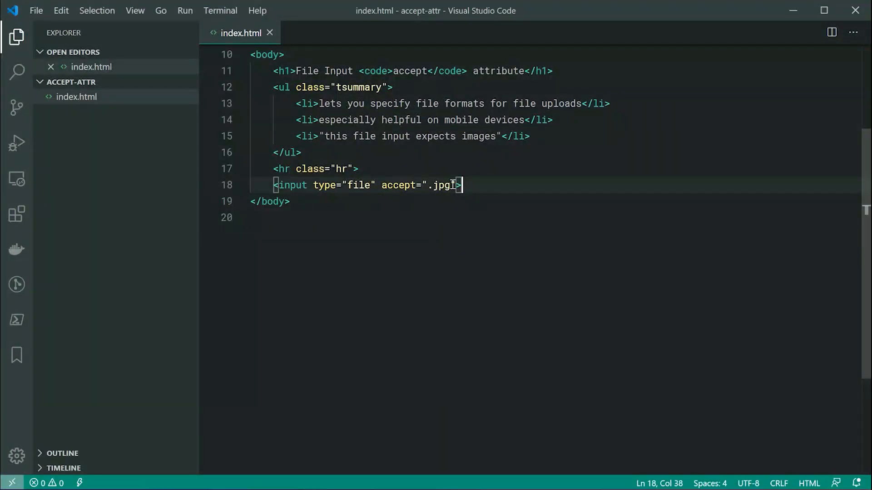
text(, .png)
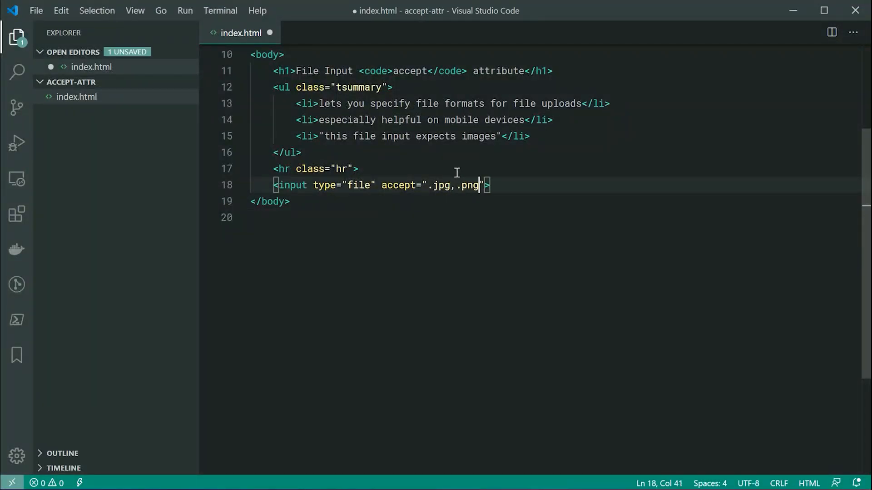
key(ctrl+s)
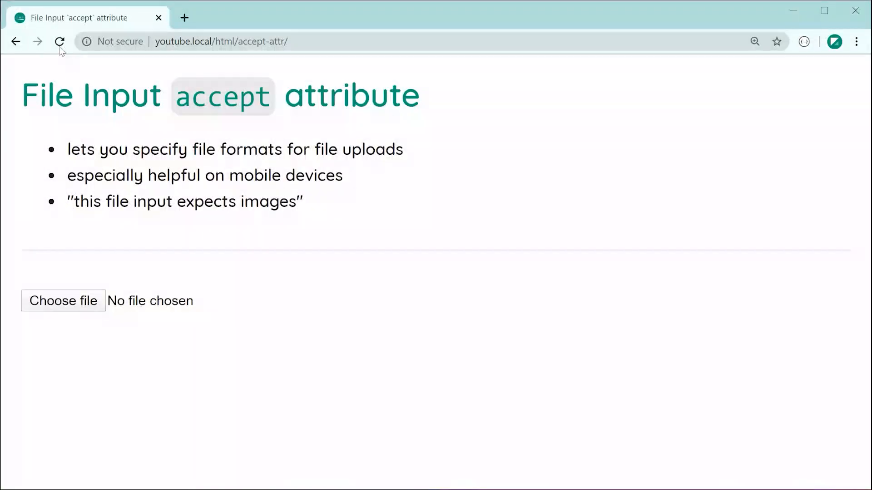
Reload and check the Customised Files (*.jpg;*.png) picker filter, then cancel
click(63, 301)
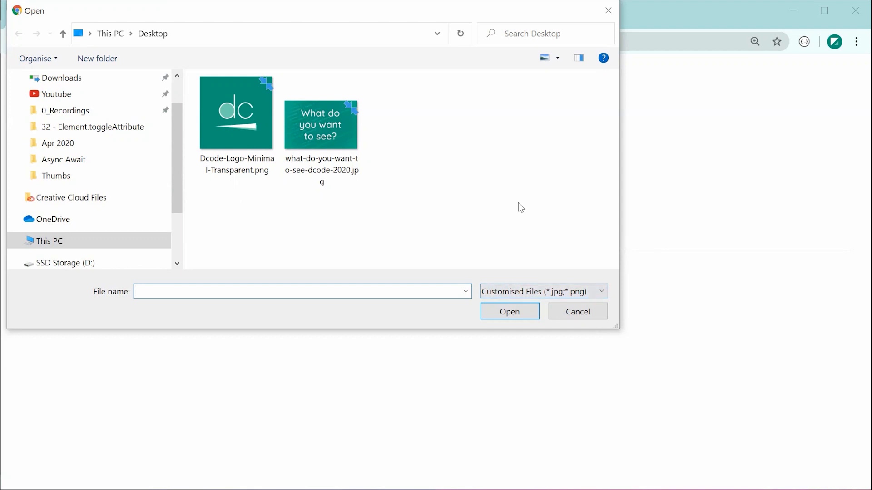
click(576, 311)
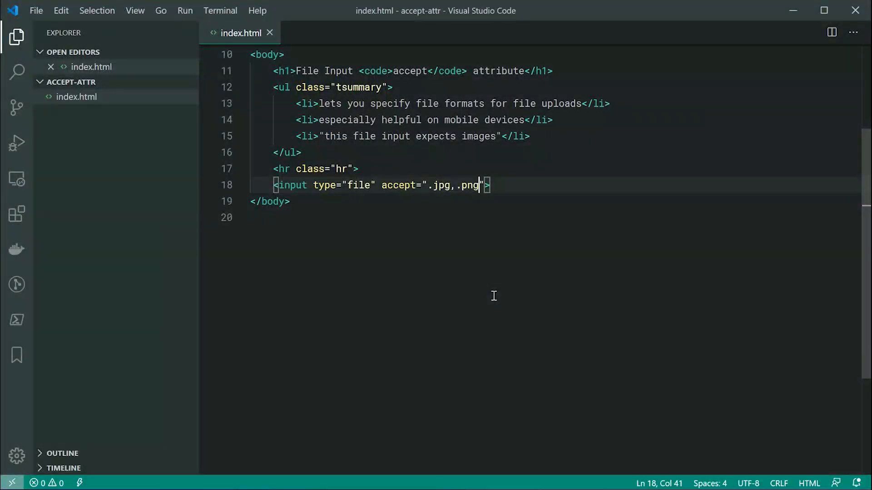
Append ",application/json" after .jpg,.png in the input's accept value
text(,)
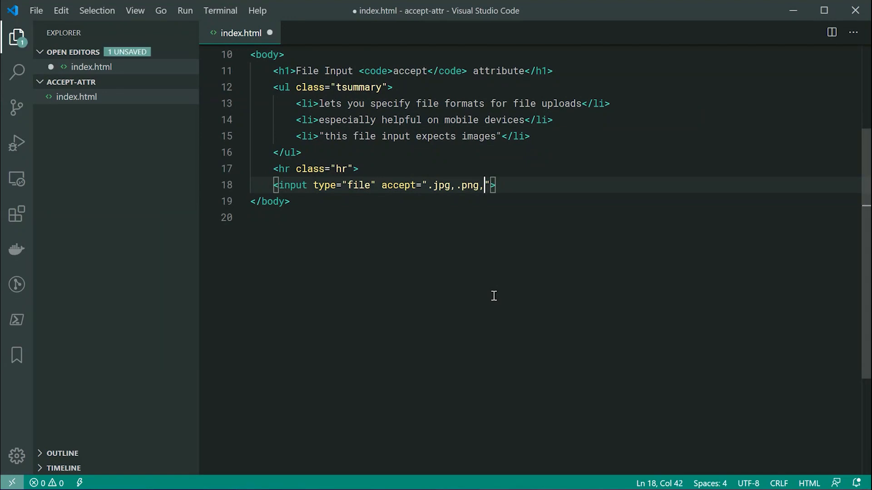
text(ap)
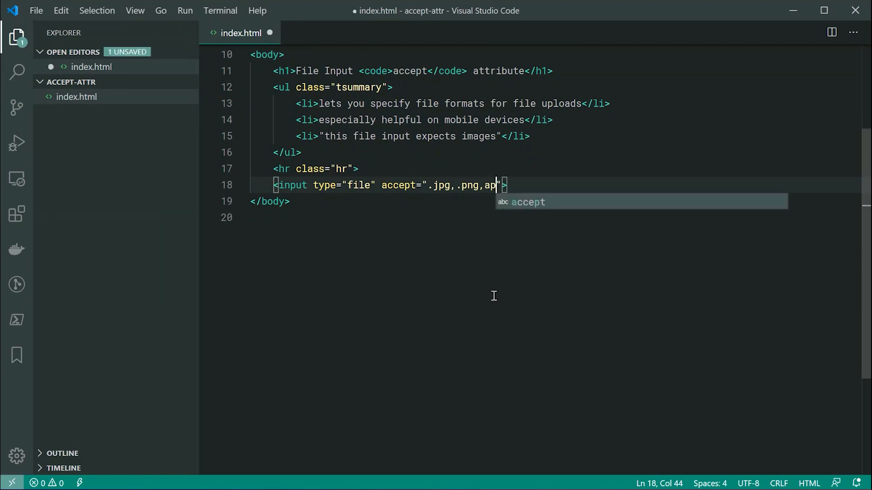
text(plication/json)
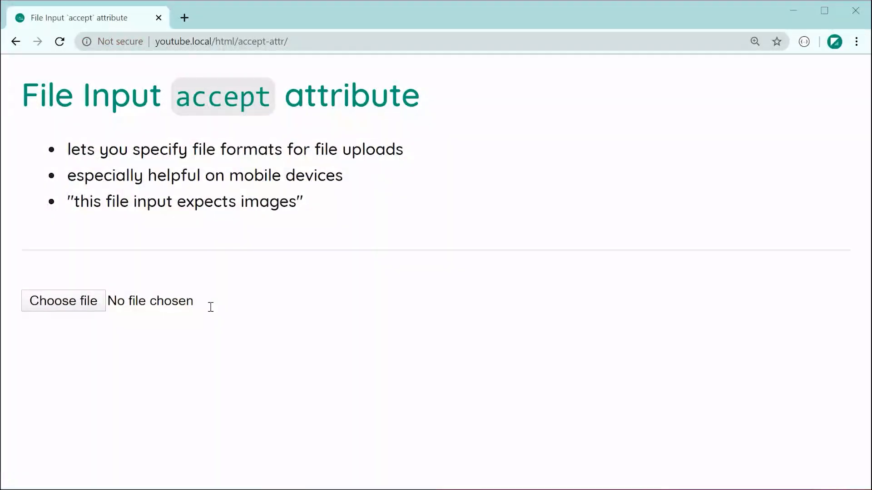
Open the file picker and view the Customised Files (*.json;*.jpg;*.png) filter
click(64, 301)
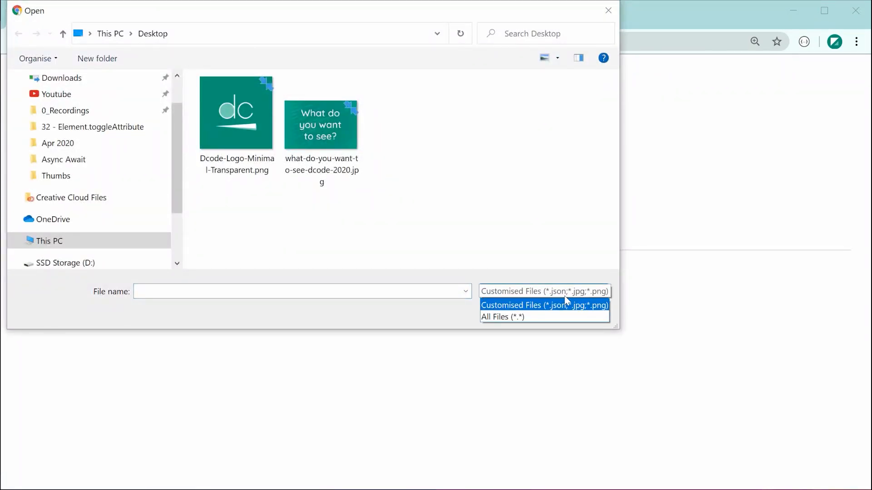
click(543, 304)
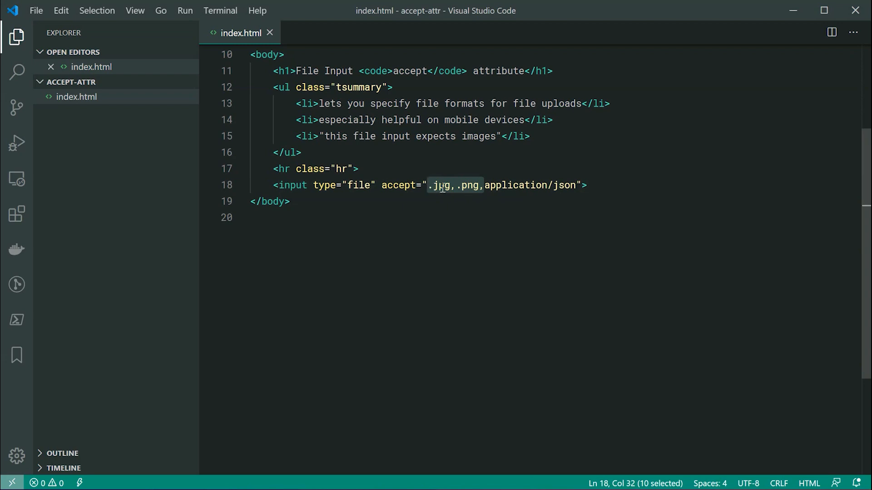
Rewrite accept to application/json,image/jpeg, then to image/*, and save
key(Delete)
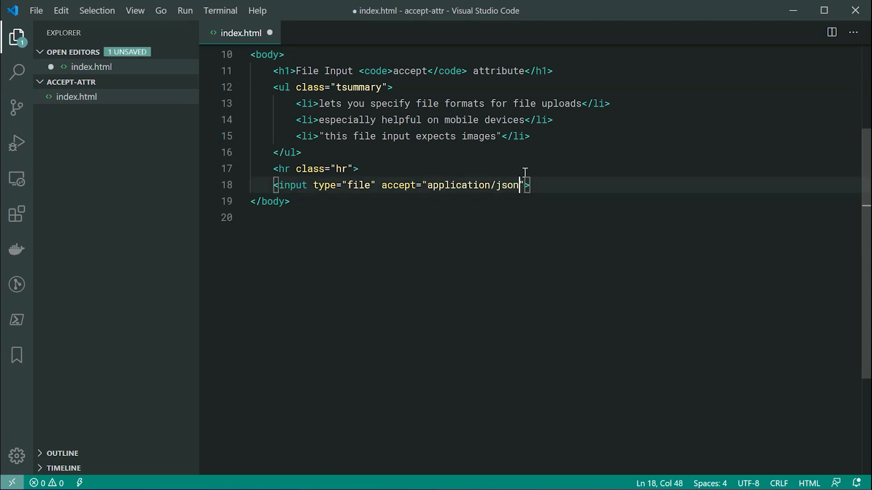
text(,image/jpeg)
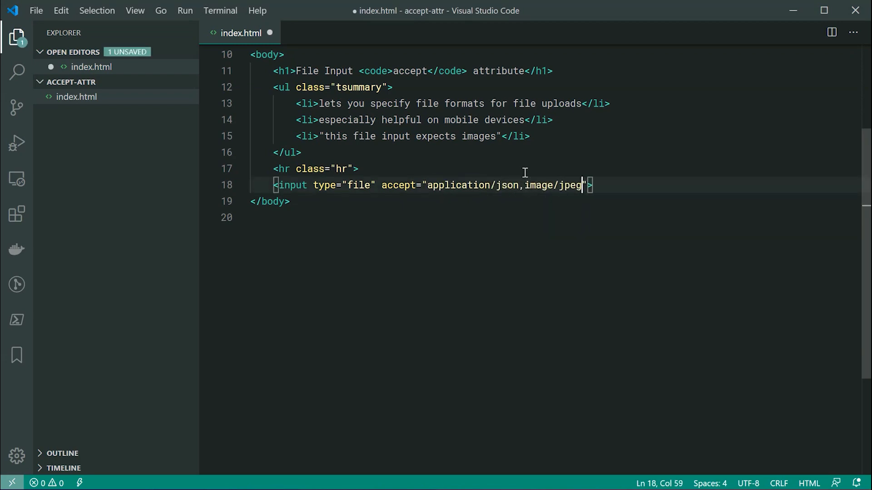
mouse_move(599, 283)
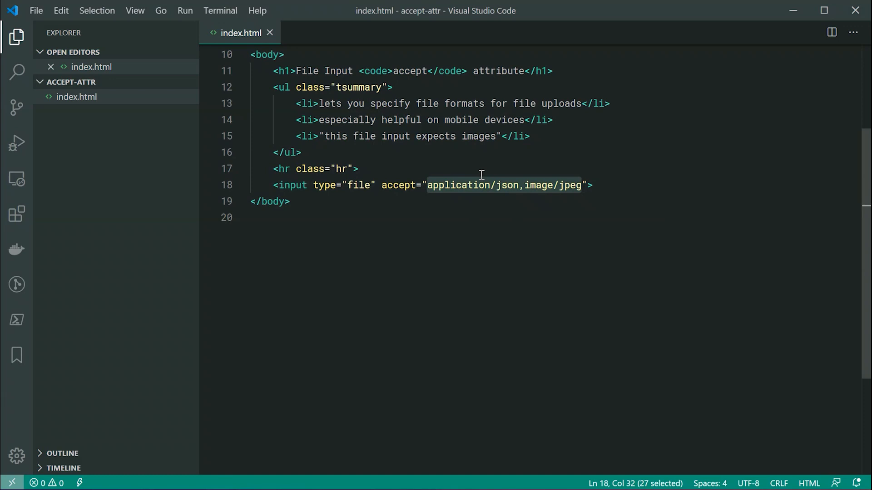
text(im)
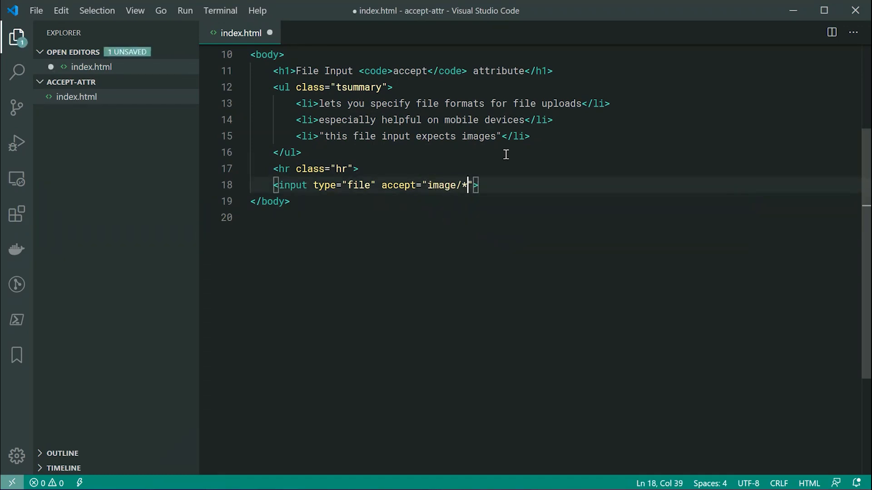
key(ctrl+s)
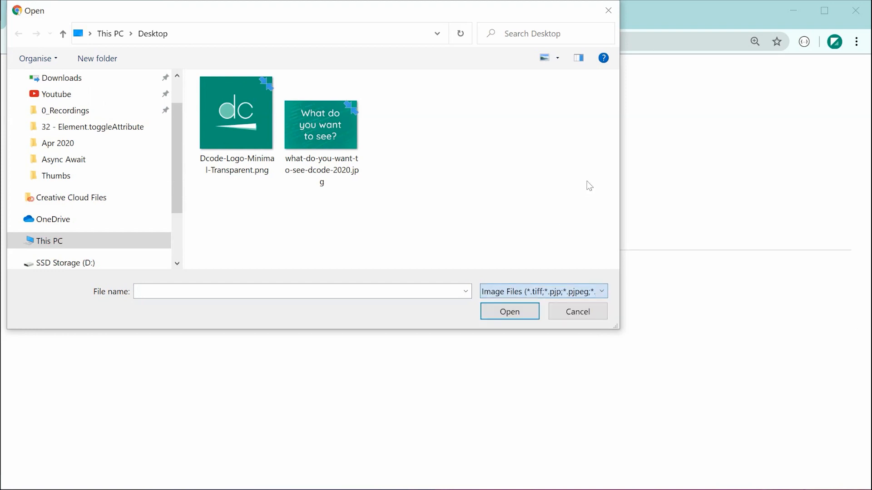
Verify the Image Files filter in Chrome's Open dialog, then cancel it
click(576, 310)
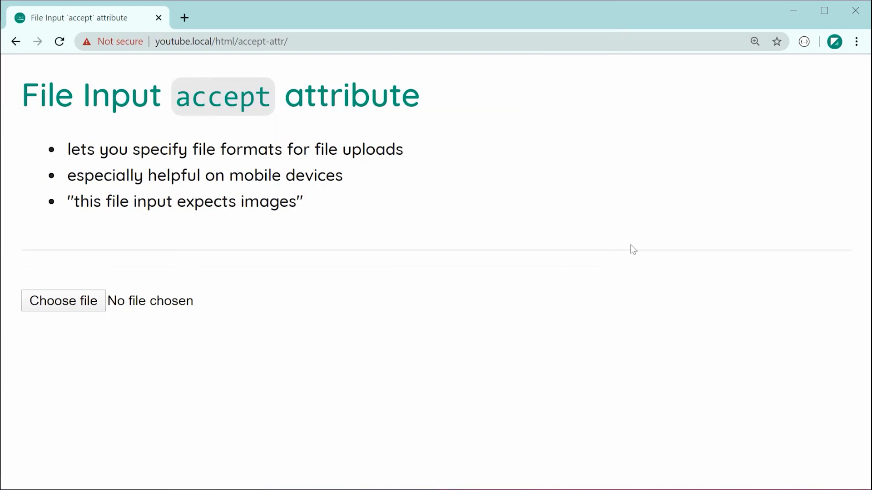
mouse_move(358, 356)
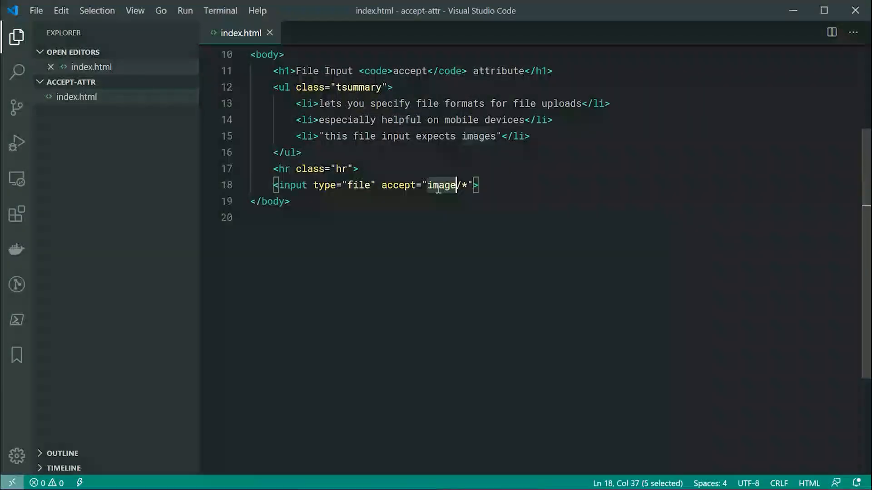
Set accept to "video/*,audio/*", save, and open Chrome's filtered file picker
text(video)
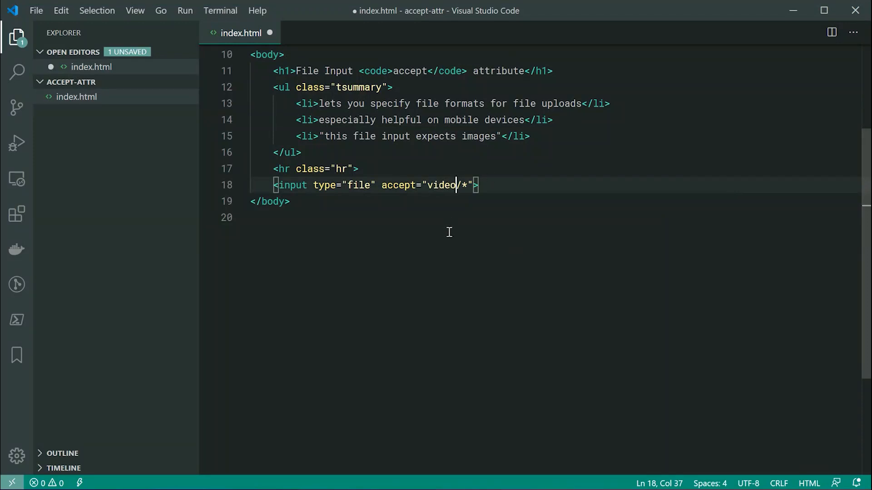
text(,a)
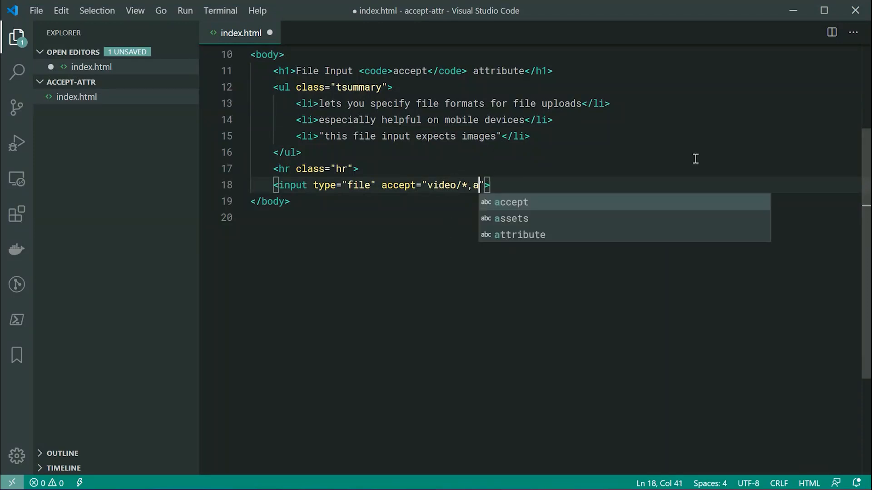
text(udio/*)
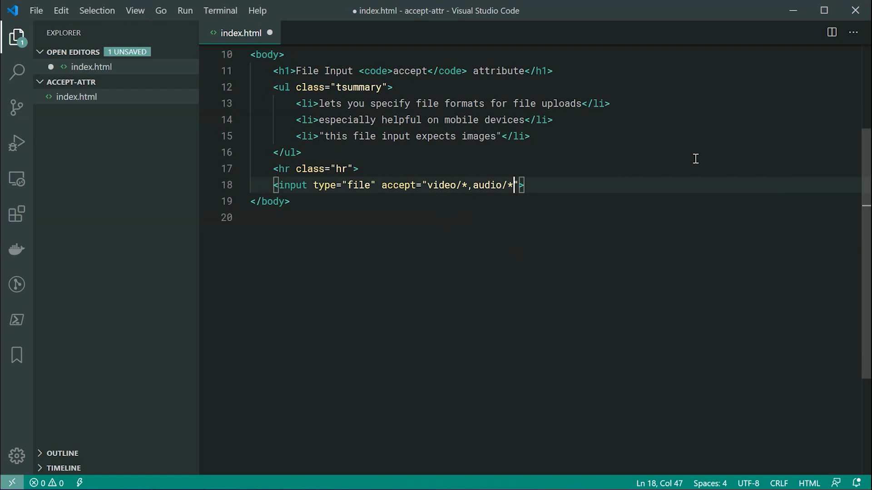
key(ctrl+s)
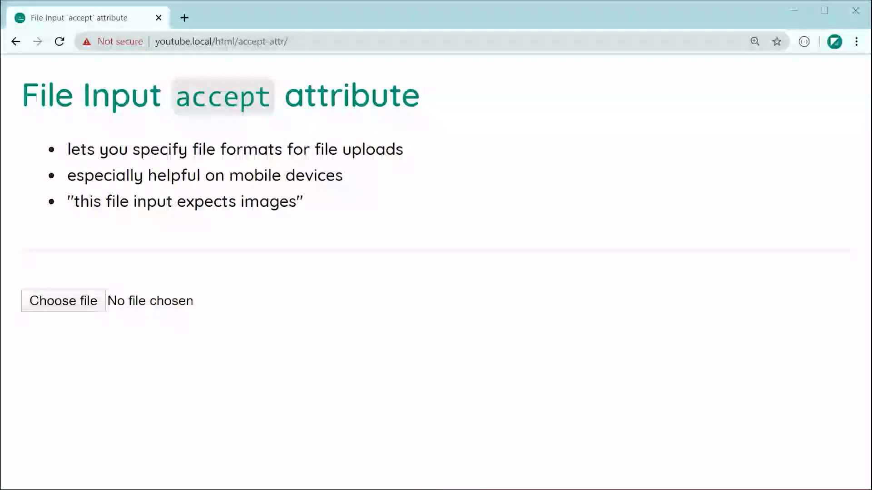
click(64, 300)
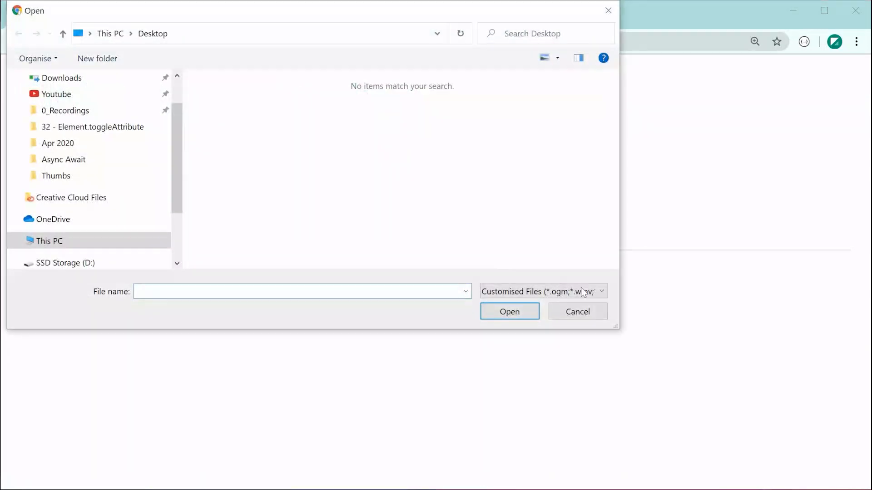